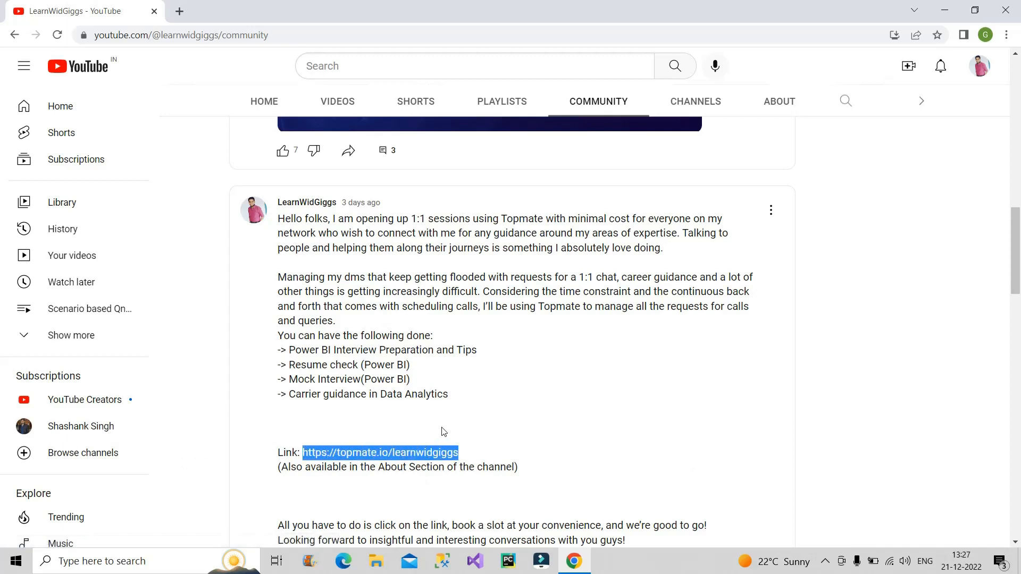
# Step: Open the post's topmate.io link and scroll to the four paid Power BI session cards
pyautogui.click(444, 431)
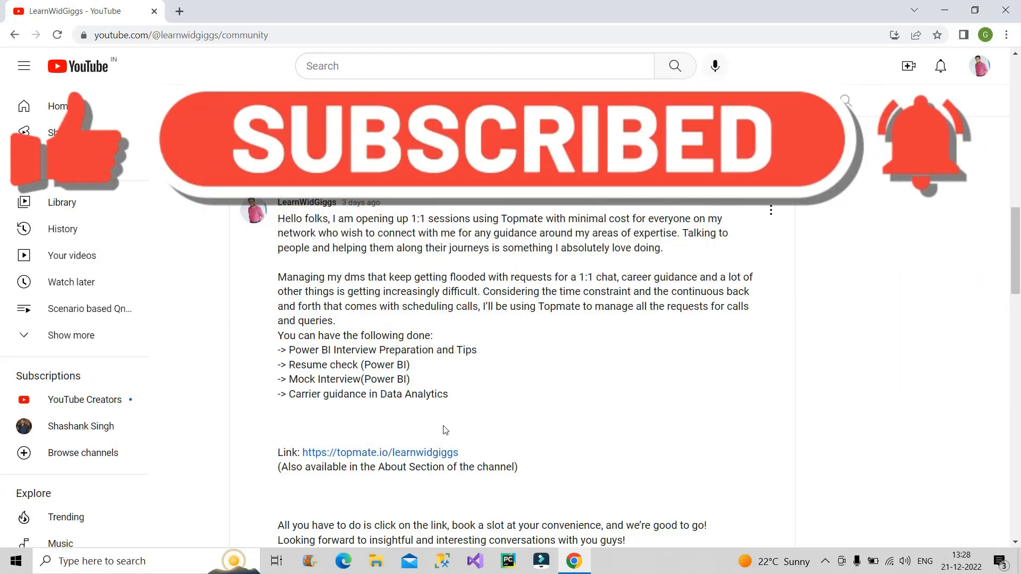
pyautogui.click(380, 452)
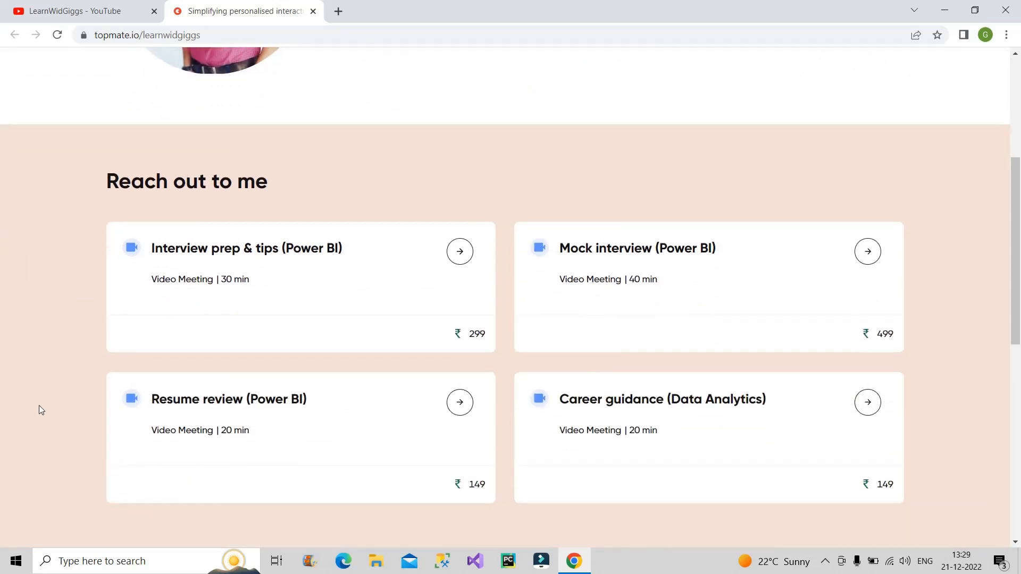
pyautogui.scroll(-3)
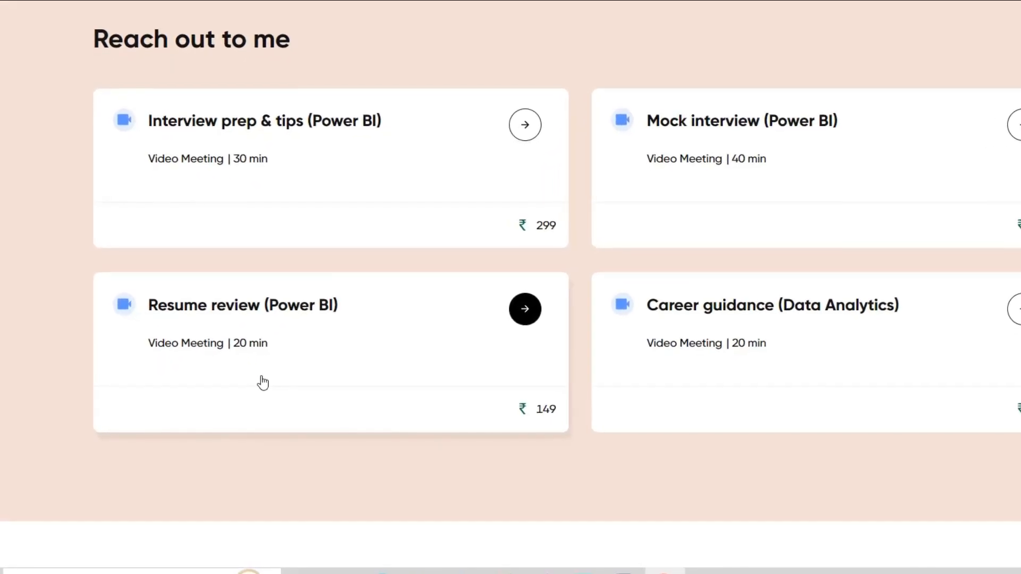
pyautogui.scroll(-3)
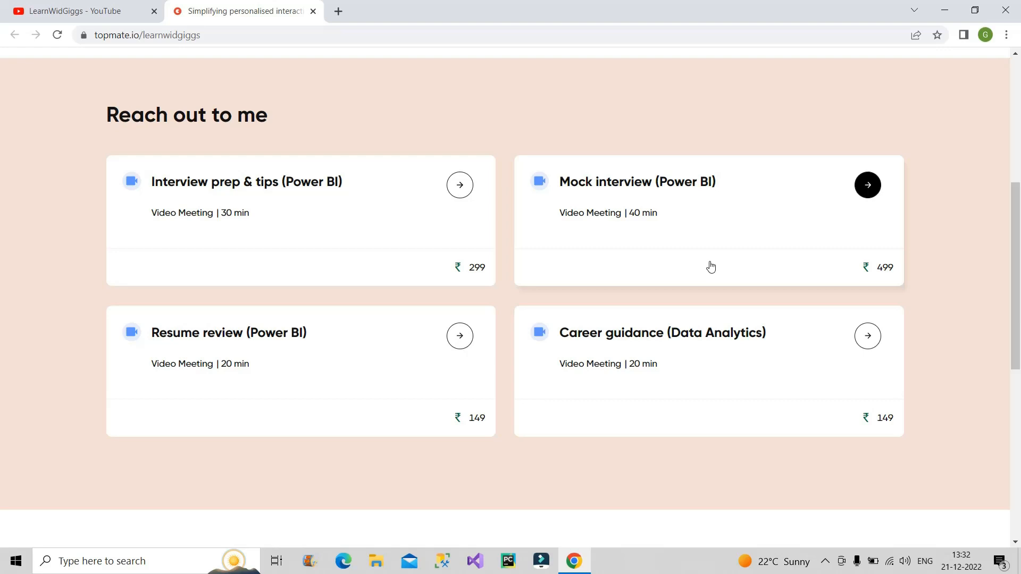
pyautogui.moveTo(50, 332)
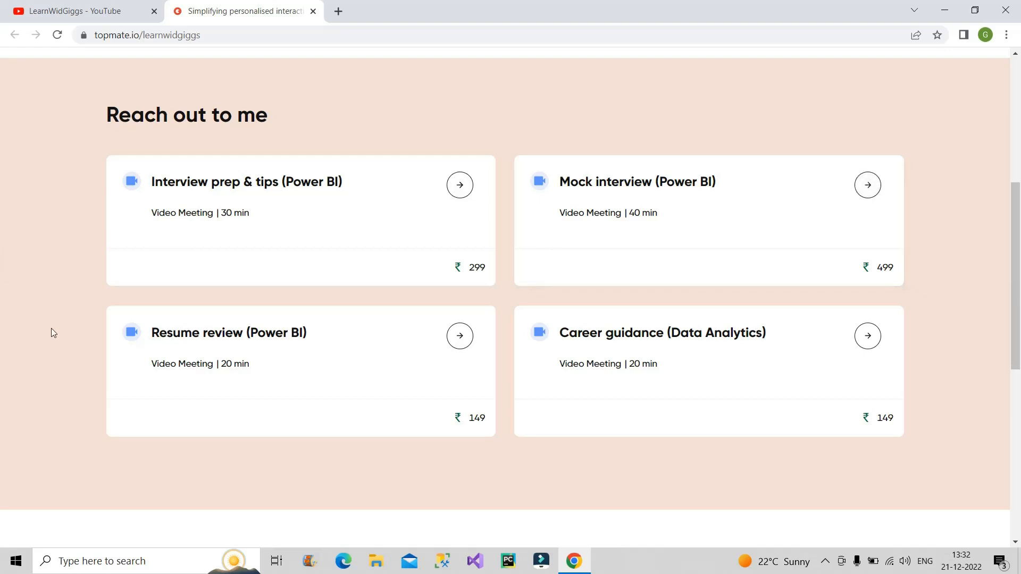
# Step: Scroll past the session cards to the Crests testimonials section
pyautogui.scroll(-3)
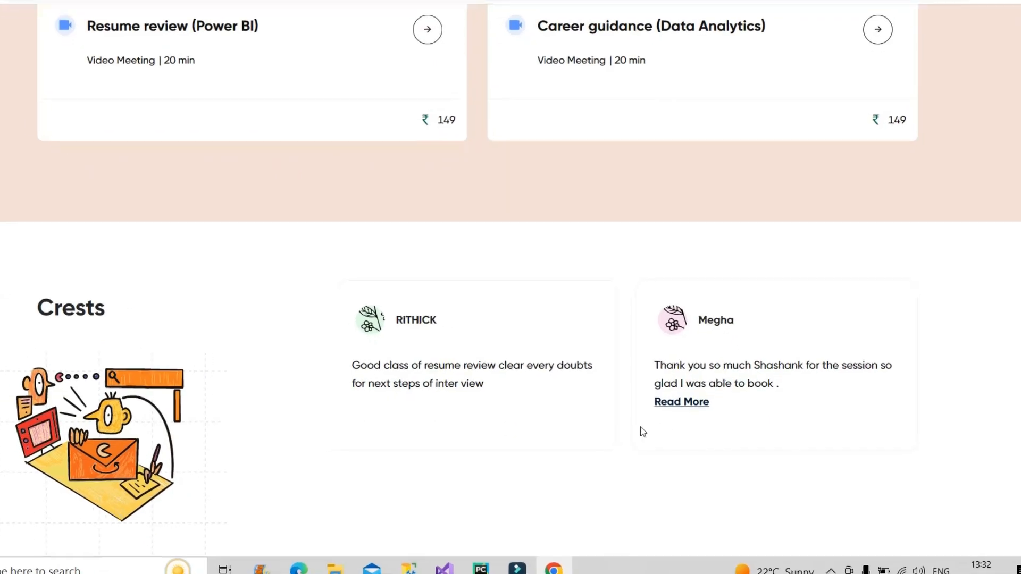